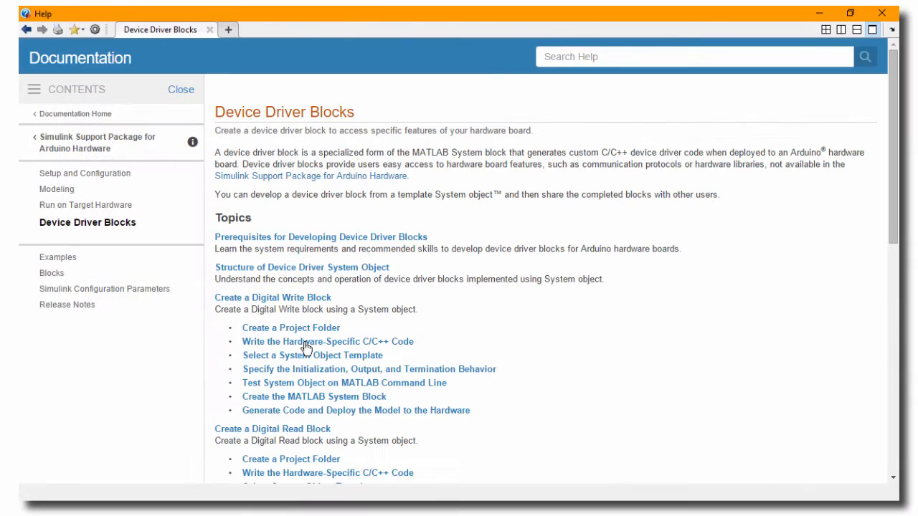
Step: Read the 'Select a System Object Template' topic down to its See Also links
{"action": "left_click", "coordinate": [312, 355]}
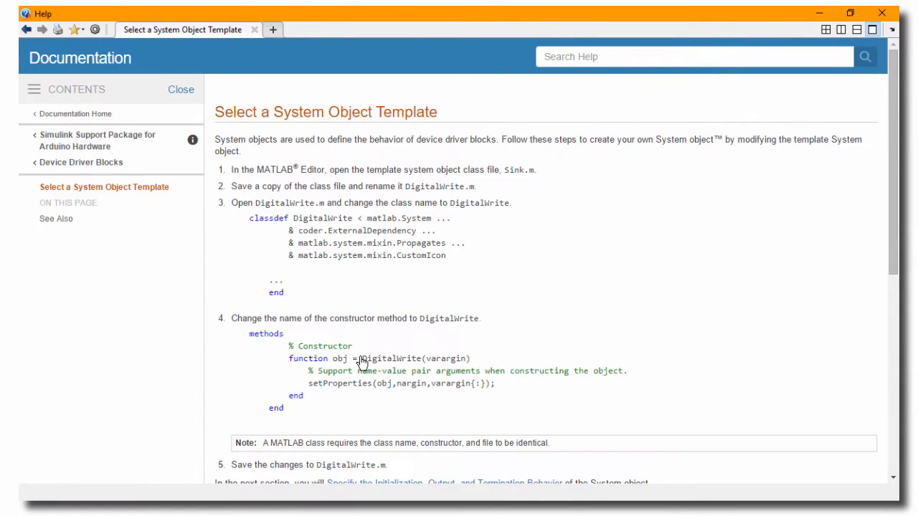
{"action": "scroll", "scroll_direction": "down", "scroll_amount": 3}
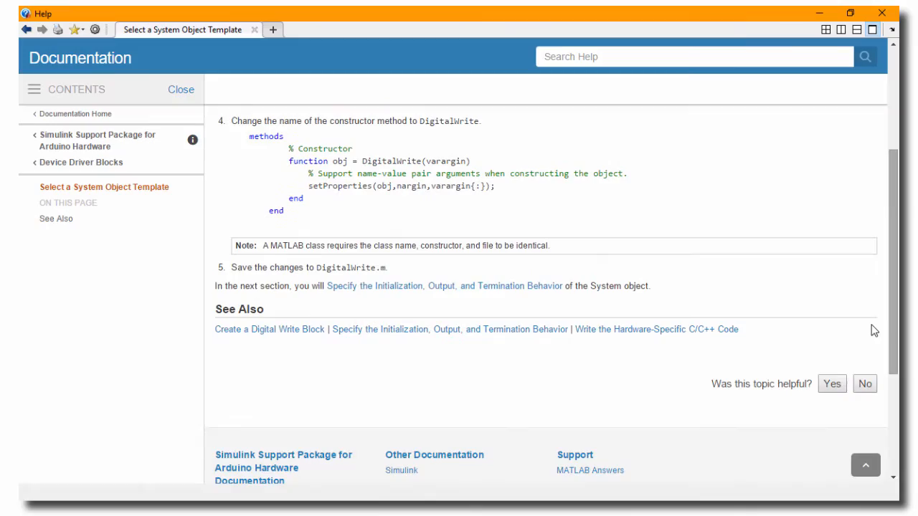
{"action": "left_click", "coordinate": [450, 287]}
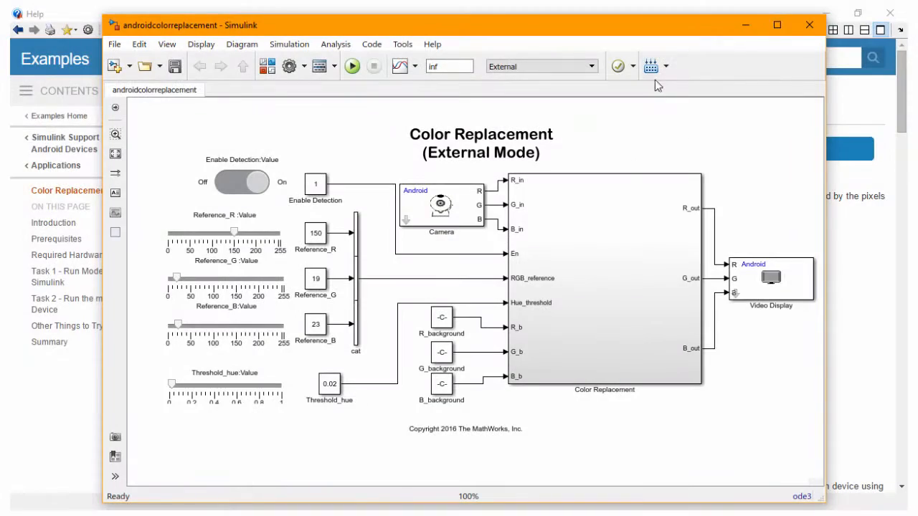
{"action": "mouse_move", "coordinate": [652, 66]}
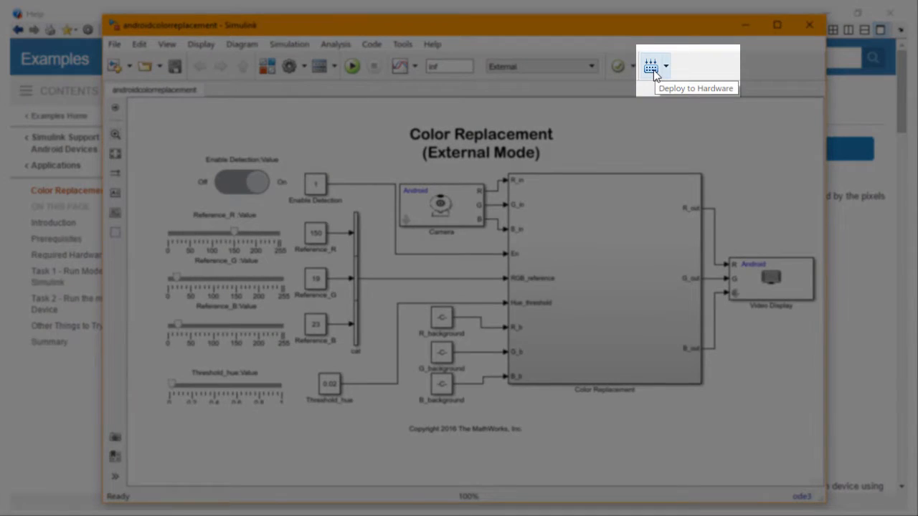
Step: Deploy the androidcolorreplacement model to the Android device via Deploy to Hardware
{"action": "left_click", "coordinate": [651, 66]}
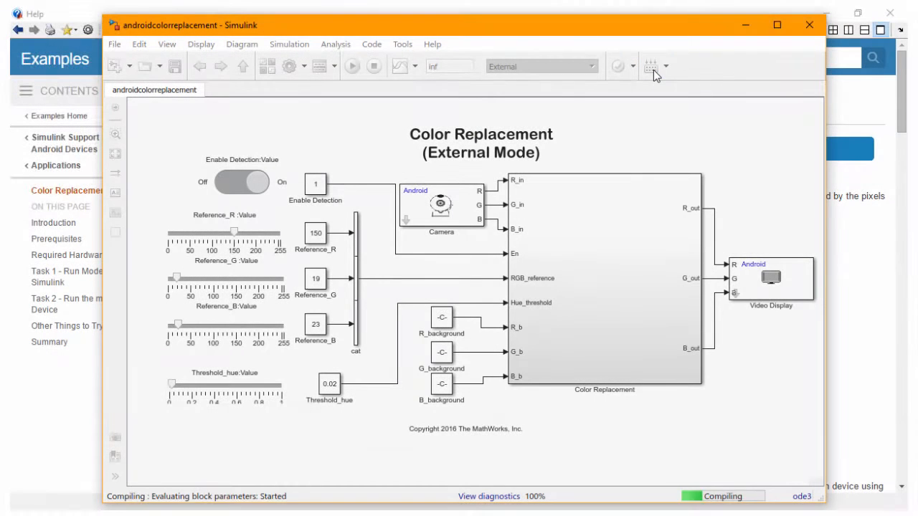